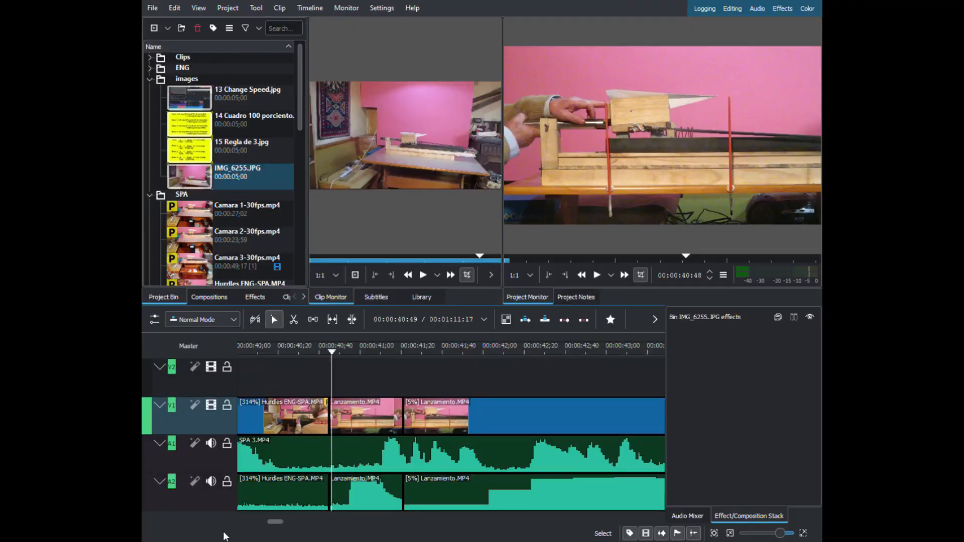
# Play the timeline from the playhead through the slowed Lanzamiento clips into the next camera clip.
pyautogui.click(581, 275)
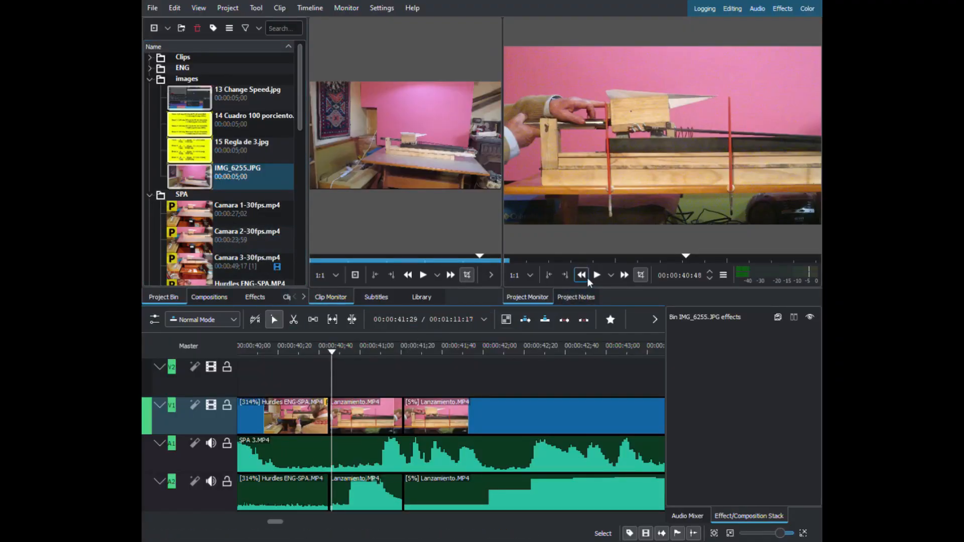
pyautogui.click(595, 276)
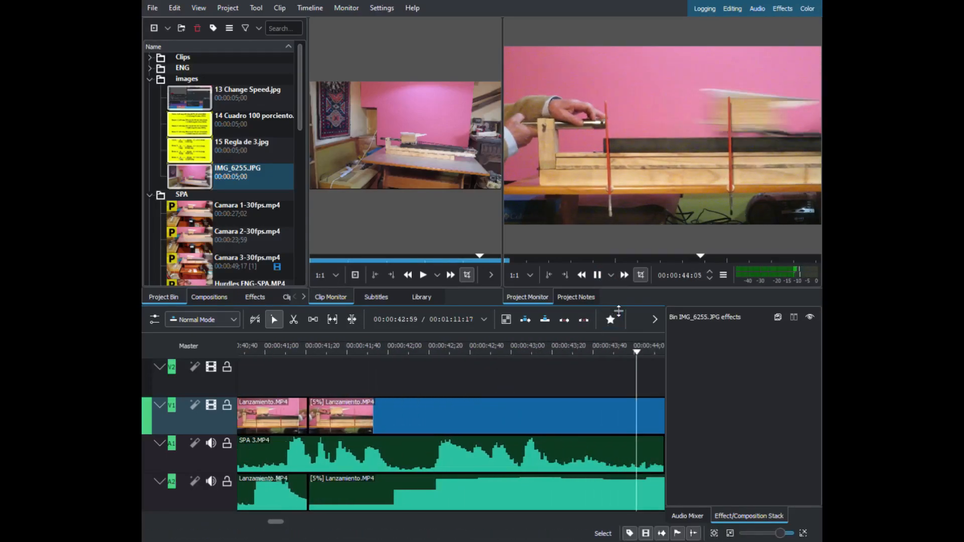
pyautogui.click(597, 275)
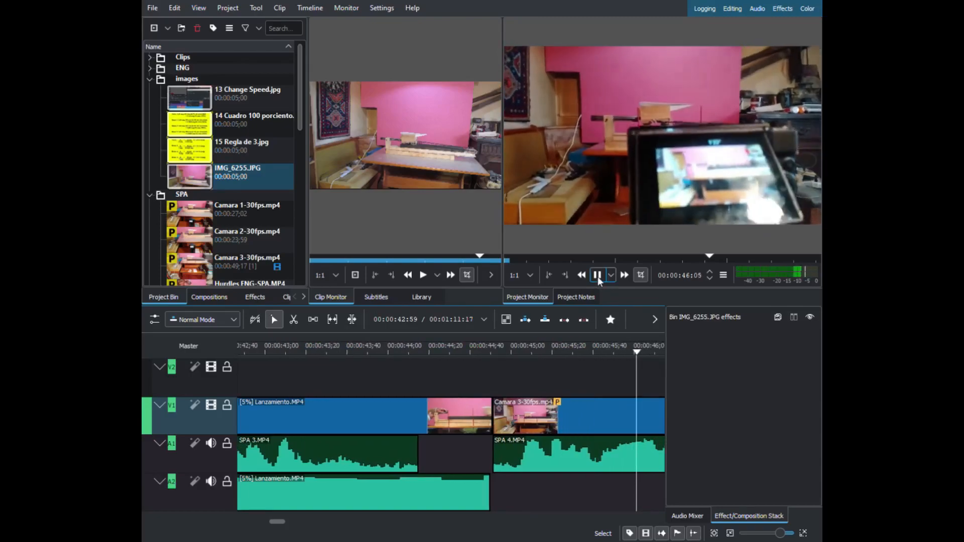